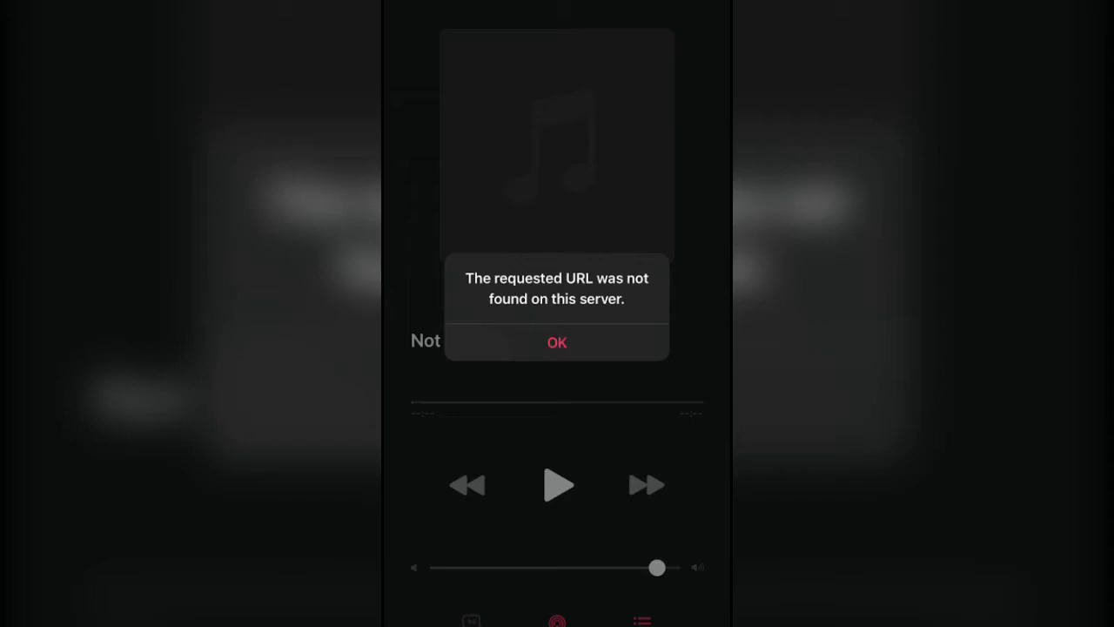
# Dismiss Apple Music's 'requested URL was not found' alert with OK.
pyautogui.click(556, 341)
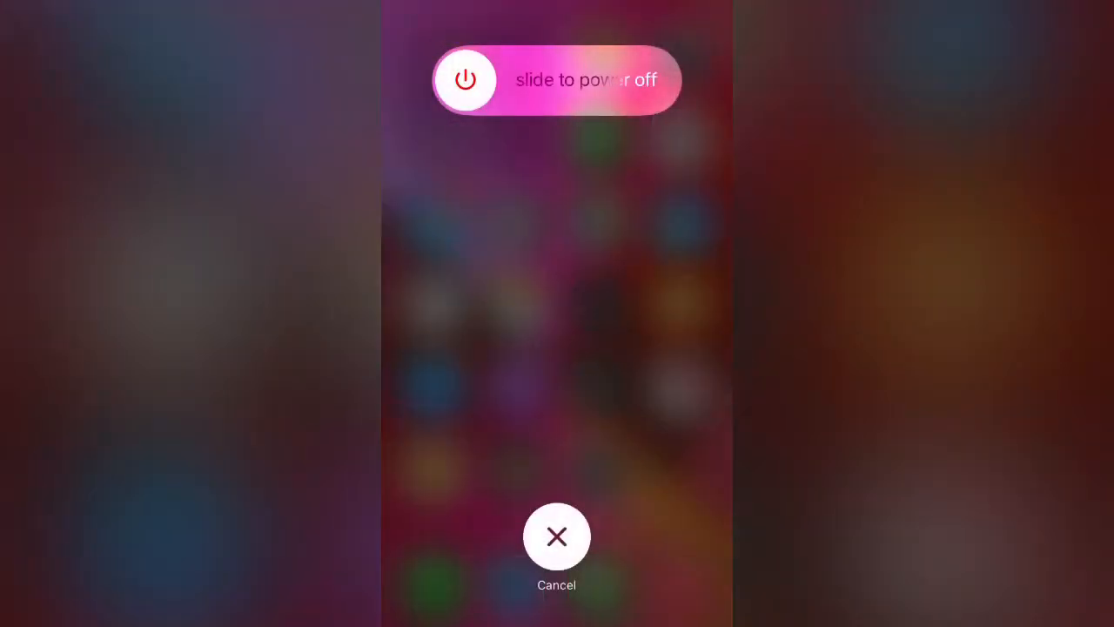
# Slide to power off the iPhone and restart it to the home screen.
pyautogui.click(557, 537)
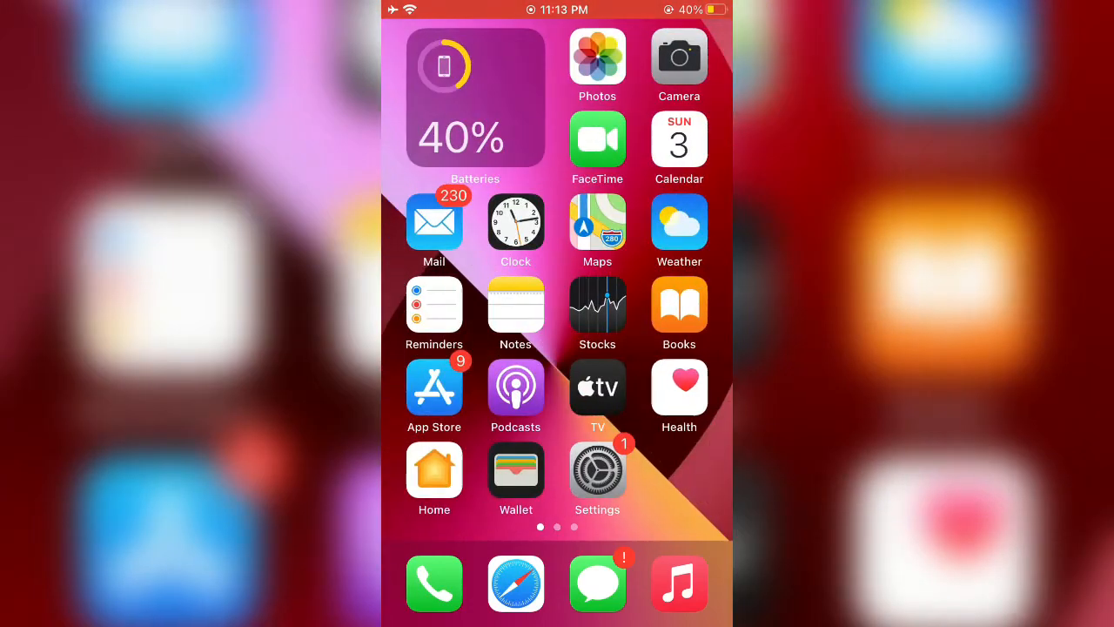
# Go to Settings > General > iPhone Storage and scroll down to Music.
pyautogui.click(598, 473)
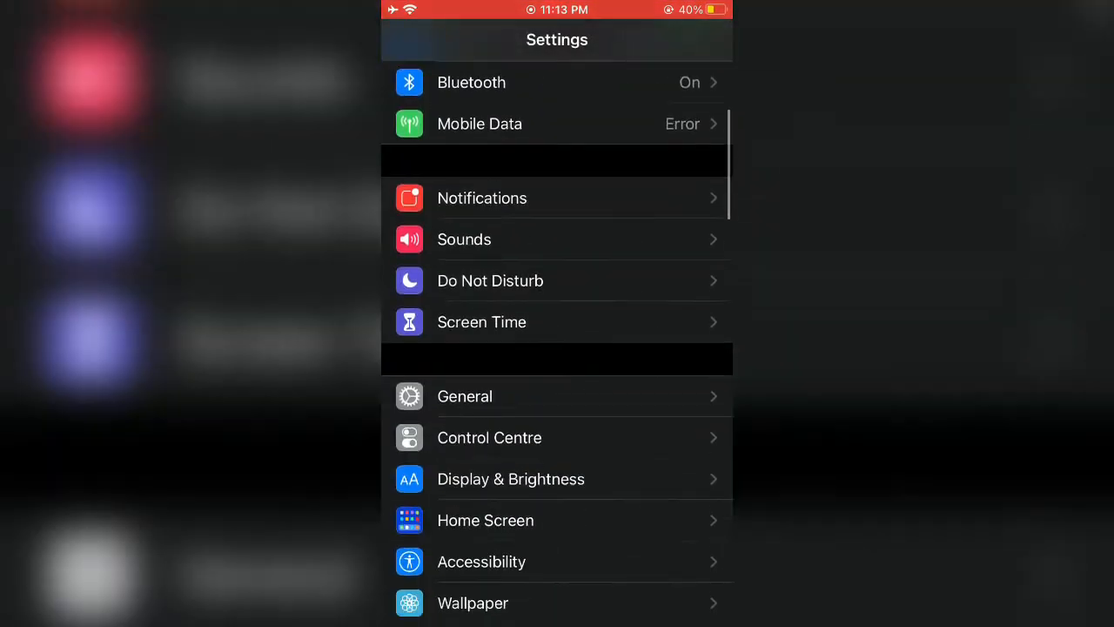
pyautogui.scroll(-3)
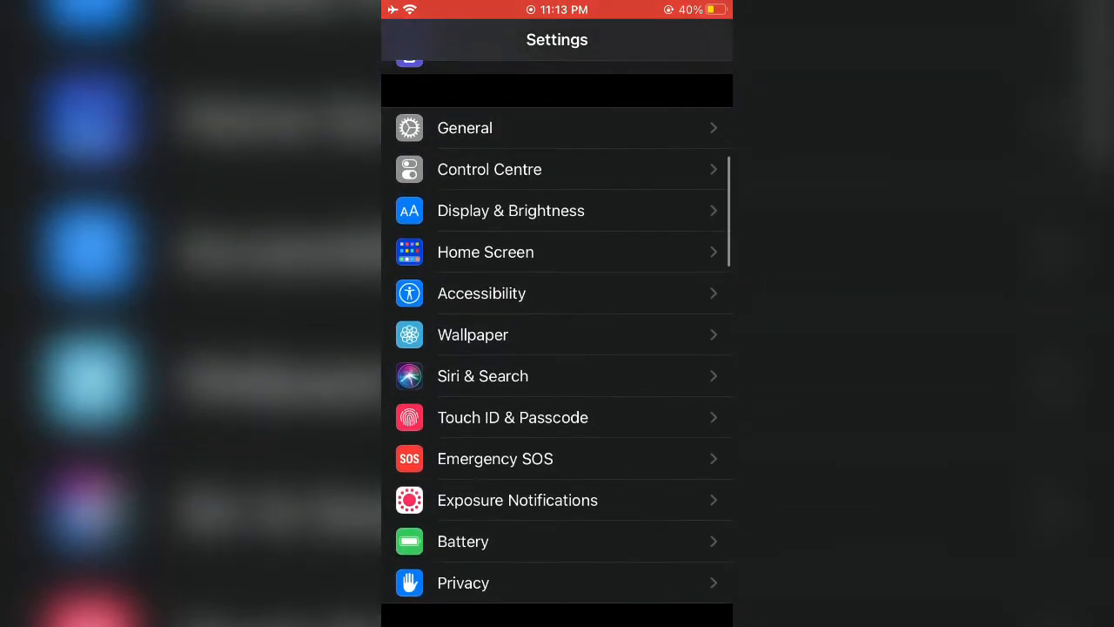
pyautogui.click(464, 128)
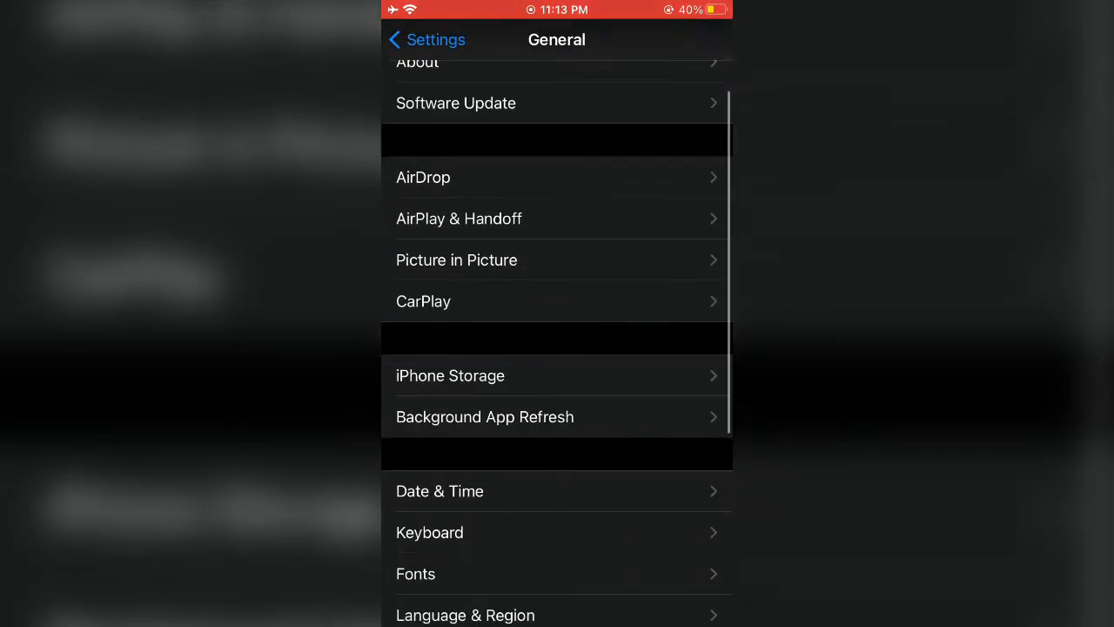
pyautogui.click(450, 376)
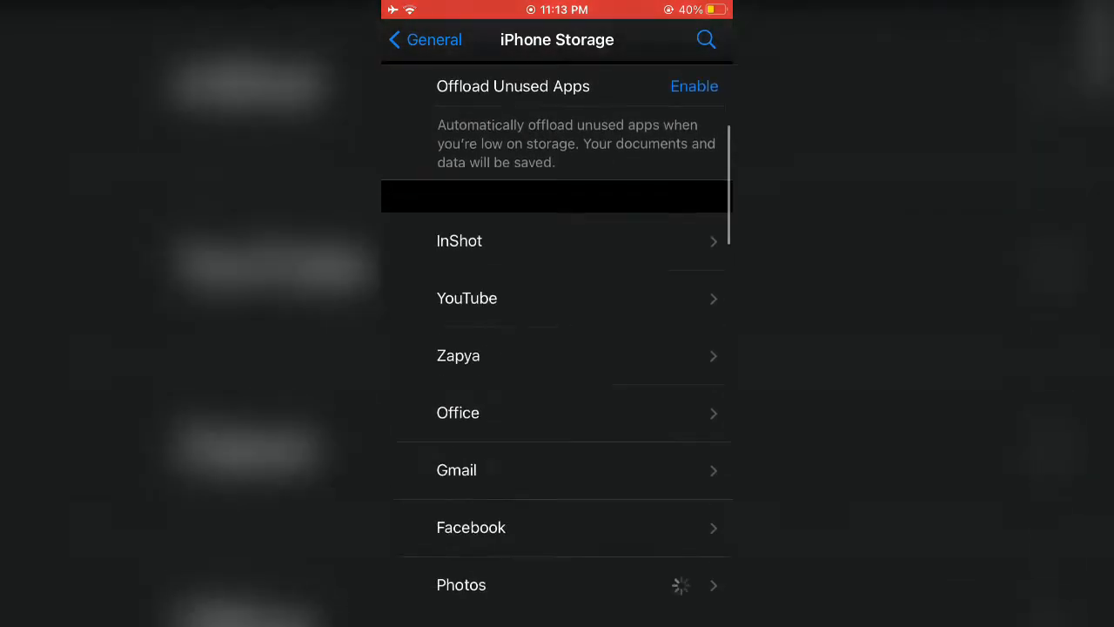
pyautogui.scroll(-3)
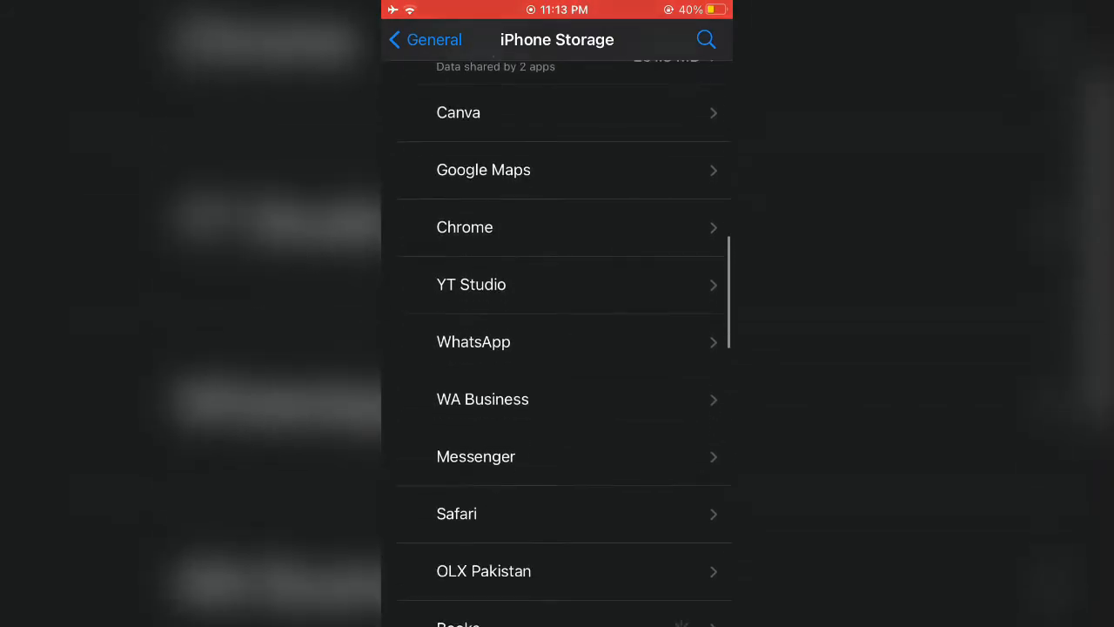
pyautogui.scroll(-3)
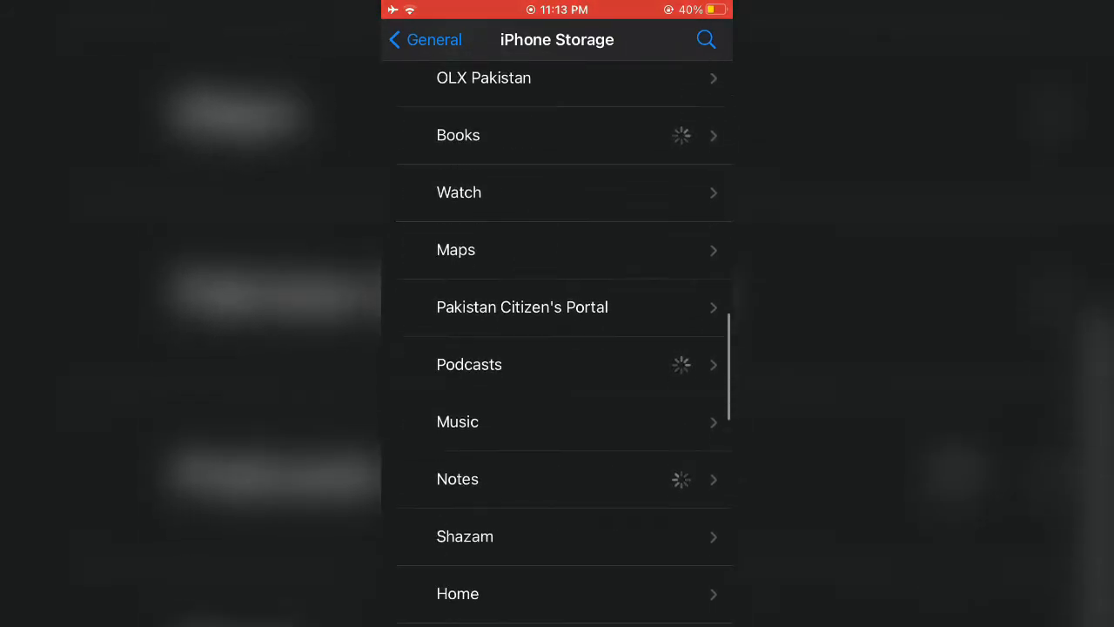
# Offload the Music app from its storage page, confirm, then reinstall it.
pyautogui.click(457, 421)
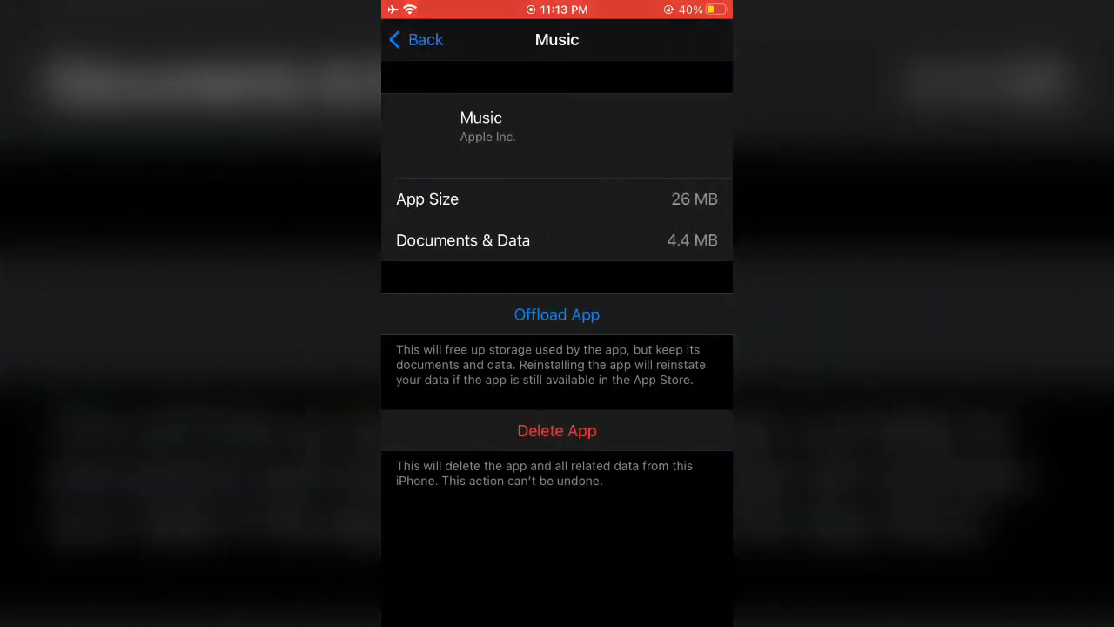
pyautogui.click(556, 314)
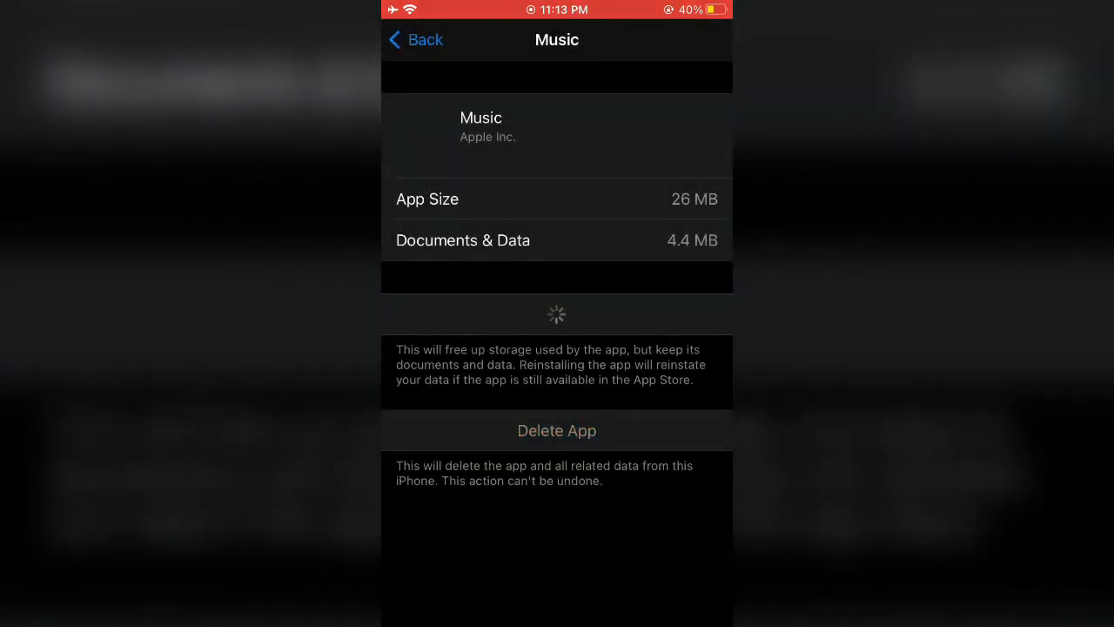
pyautogui.click(557, 431)
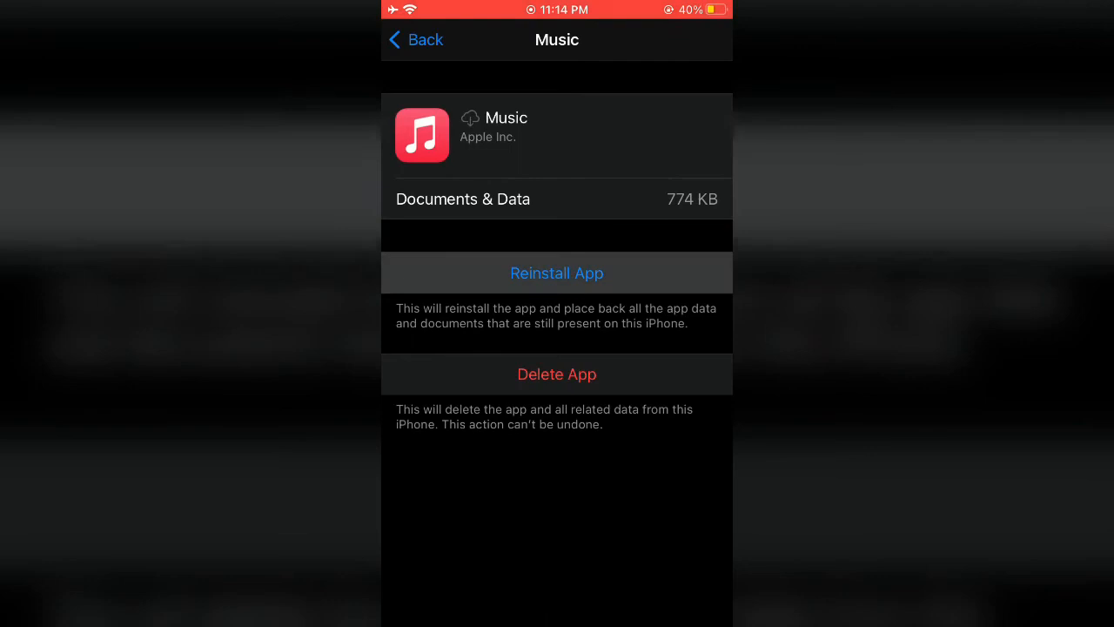
pyautogui.click(557, 273)
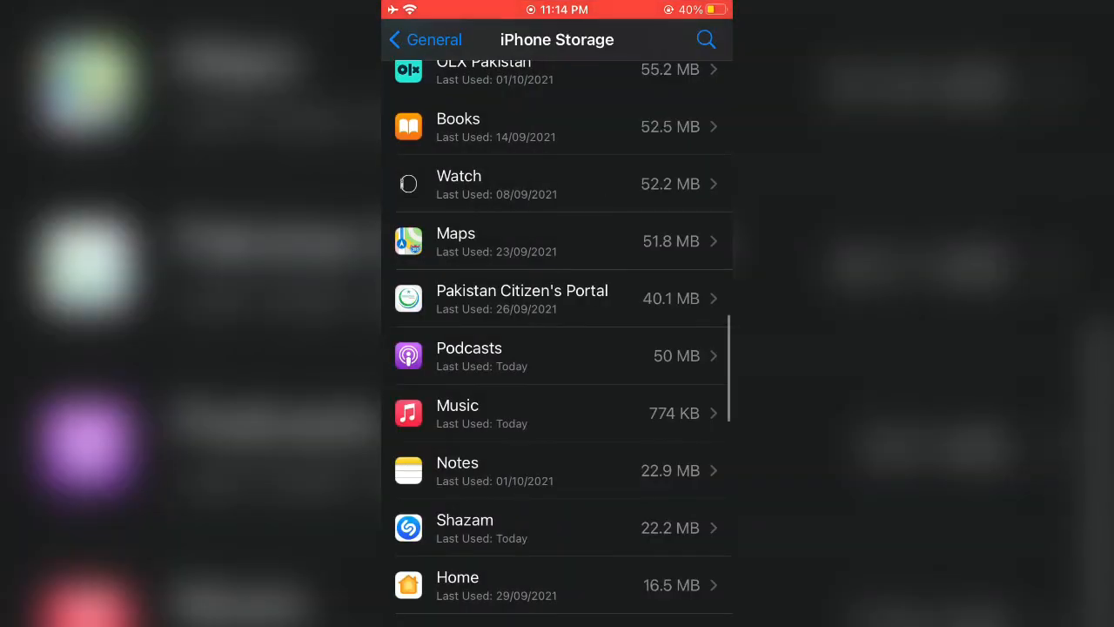
# Choose Reset All Settings under General > Reset and confirm it.
pyautogui.click(425, 39)
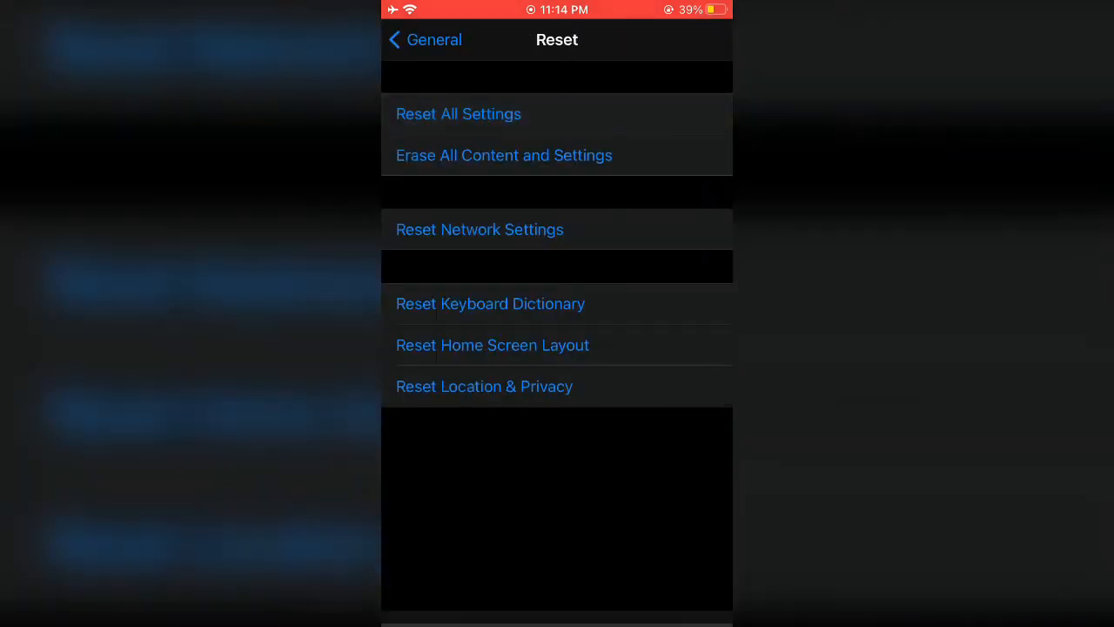
pyautogui.click(458, 113)
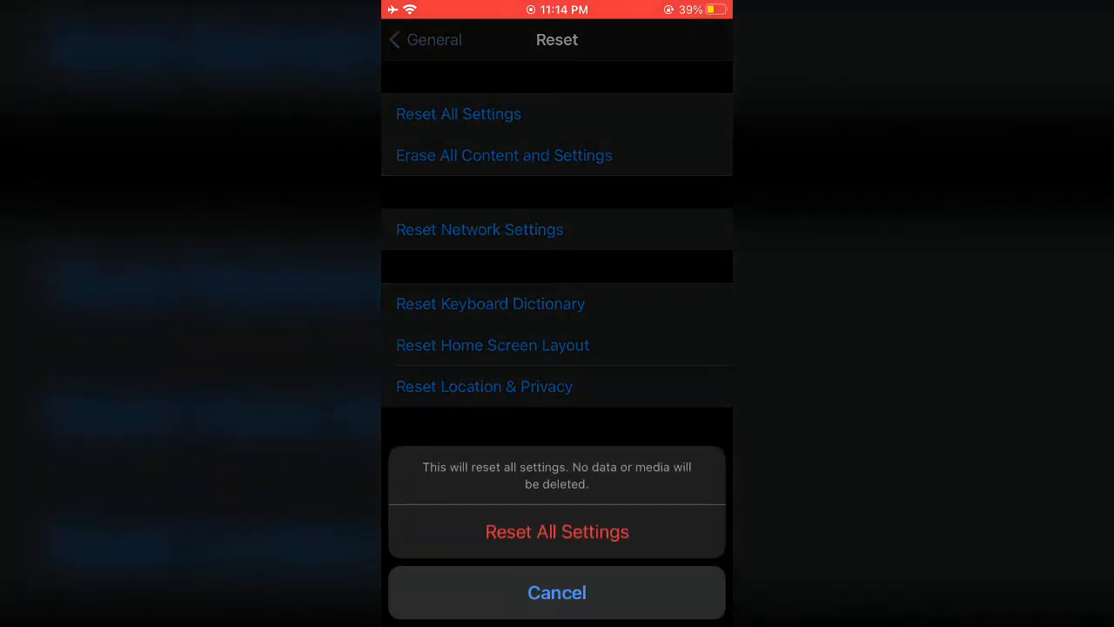
pyautogui.click(556, 593)
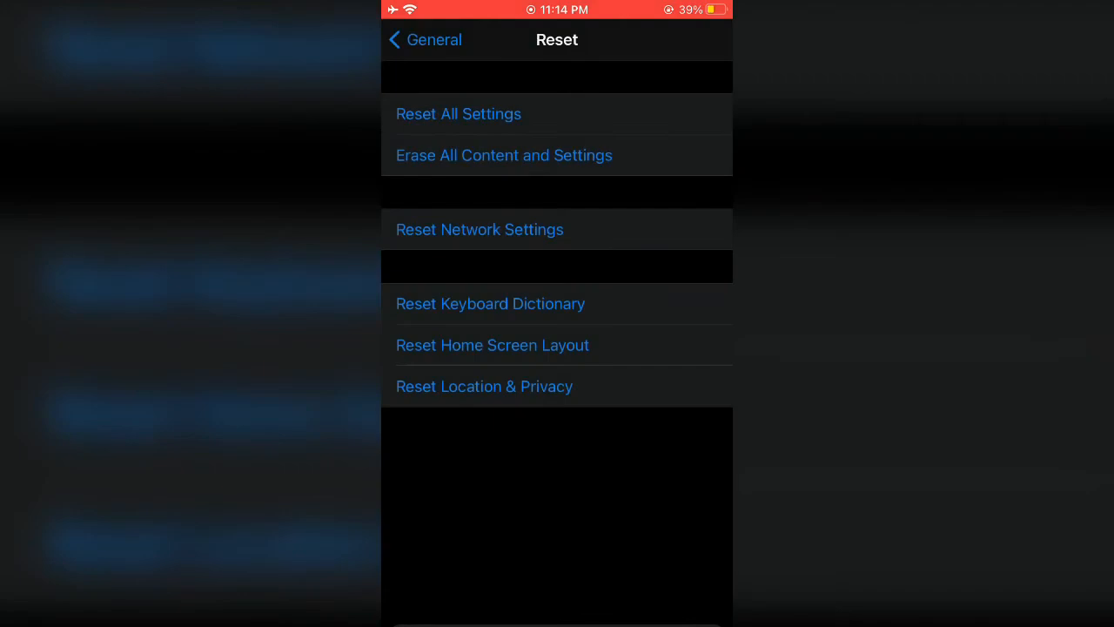